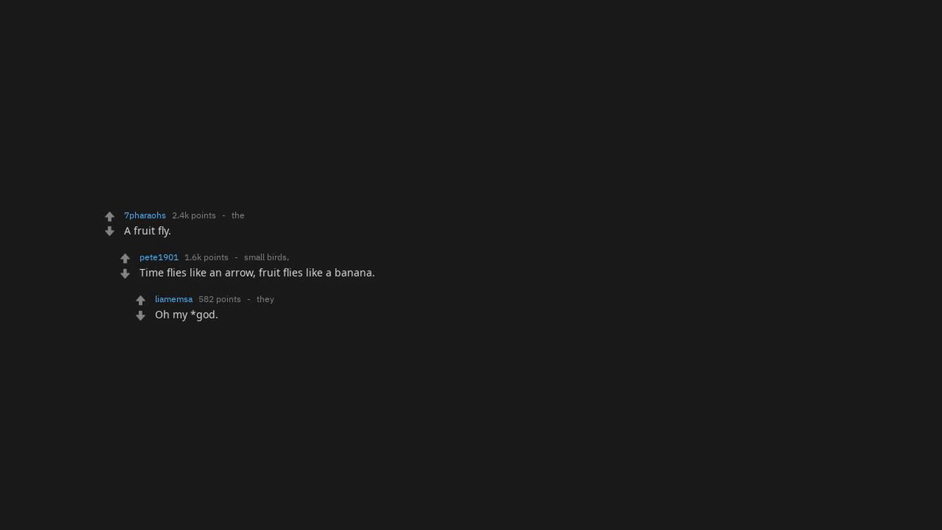
pyautogui.write('* I finally got this joke.')
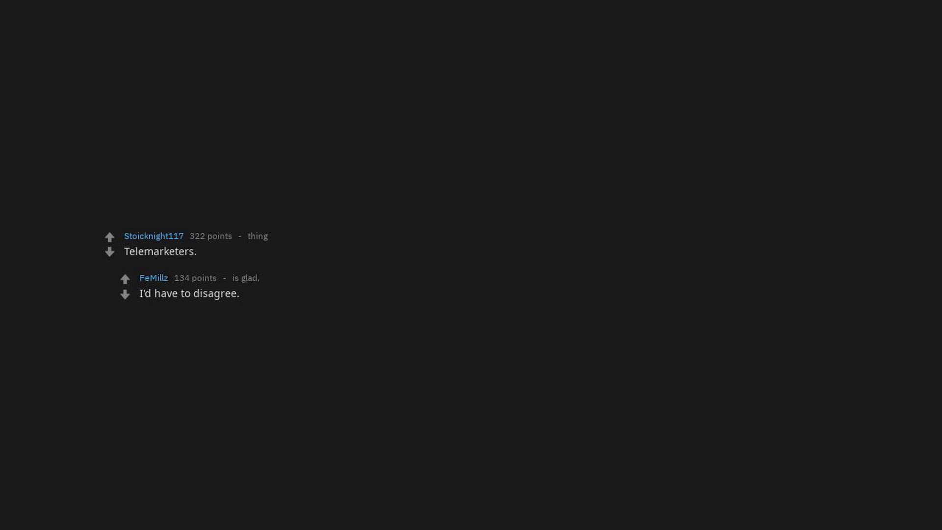
pyautogui.write('Telemarketers are on Godmode.')
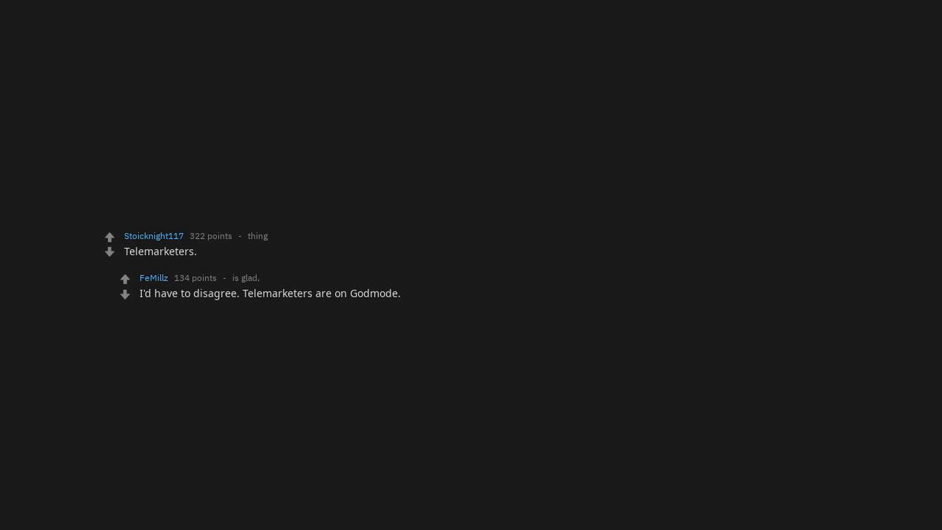
pyautogui.write('They can never be defeated. Like a glitch in the system.')
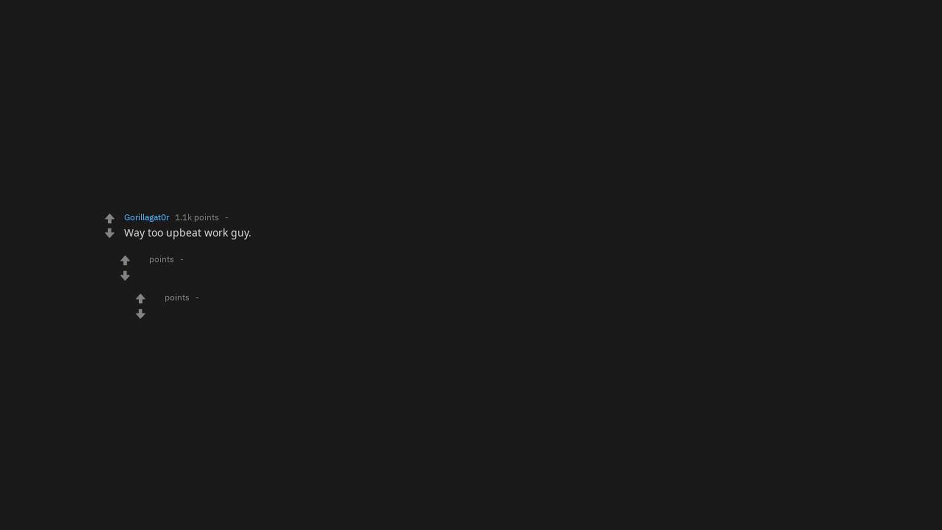
pyautogui.write('" Hey buddy,how was your weekend?')
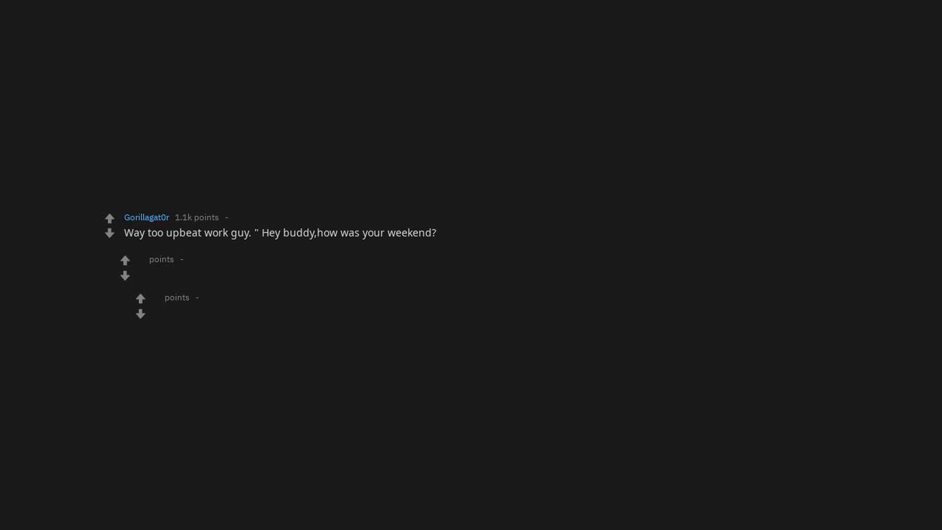
pyautogui.write('! Not long enough ,am I right buddy!".')
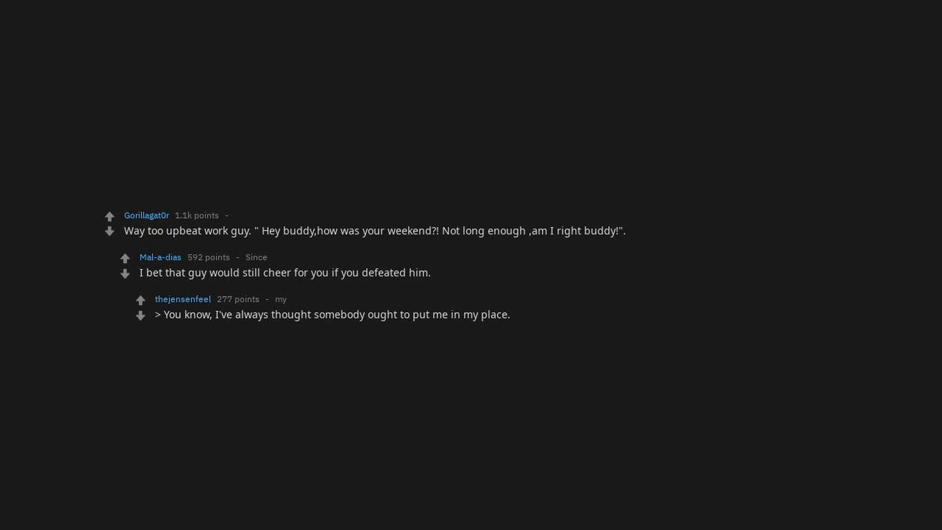
pyautogui.write("I'm glad it was you, pal.")
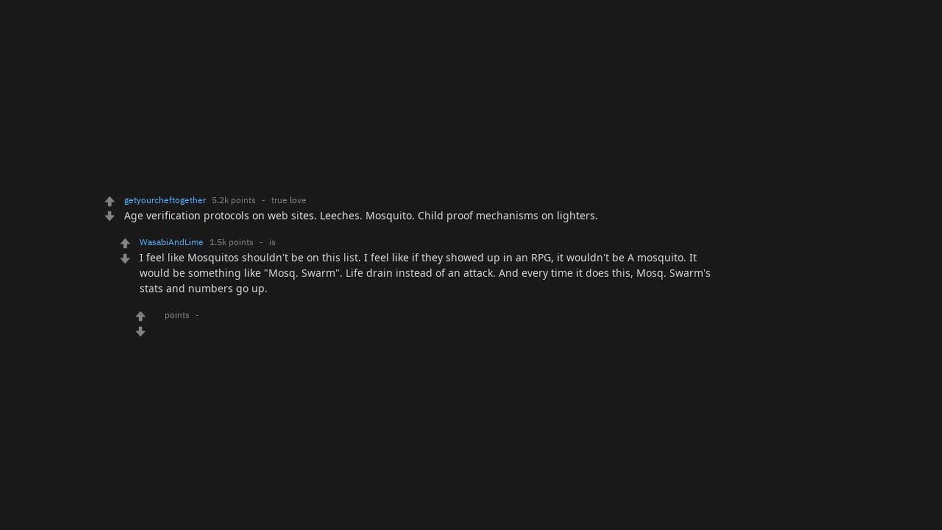
pyautogui.write('Weak against fire magic.')
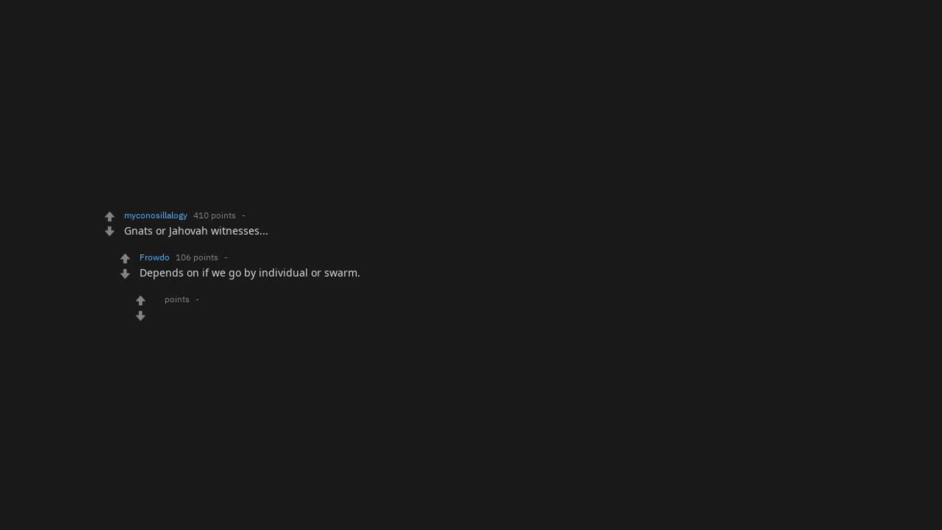
pyautogui.write('I feel a swarm has higher up to go along with their agility.')
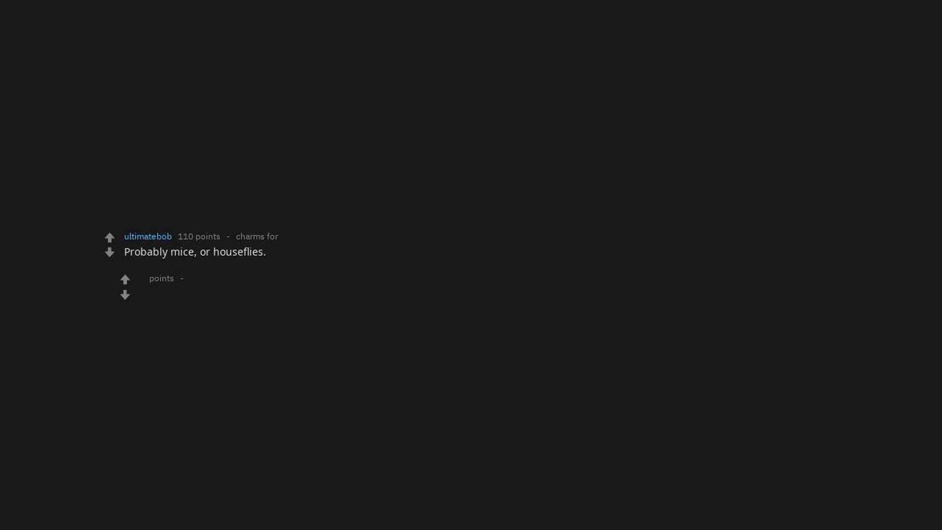
pyautogui.write('Spiders are level 2 due to the added creepiness factor, though.')
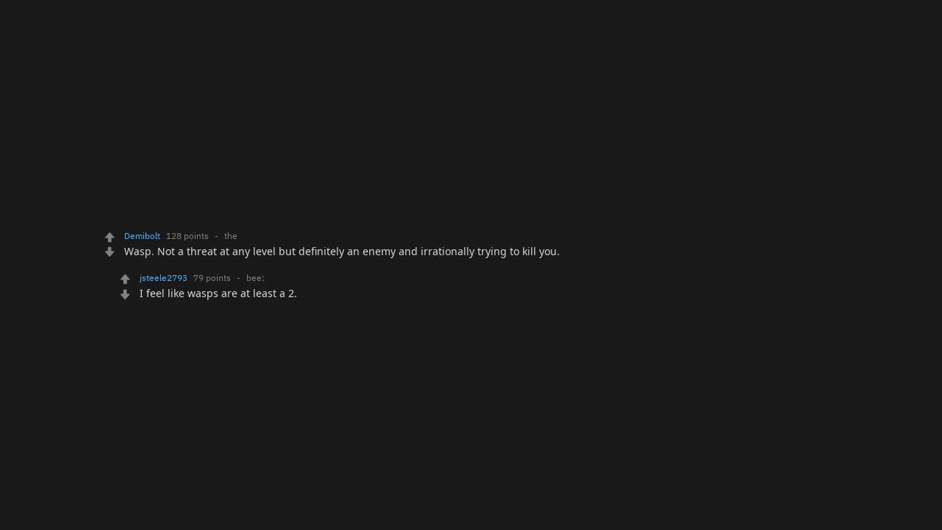
pyautogui.write("They can sting multiple times, they're aggressive.")
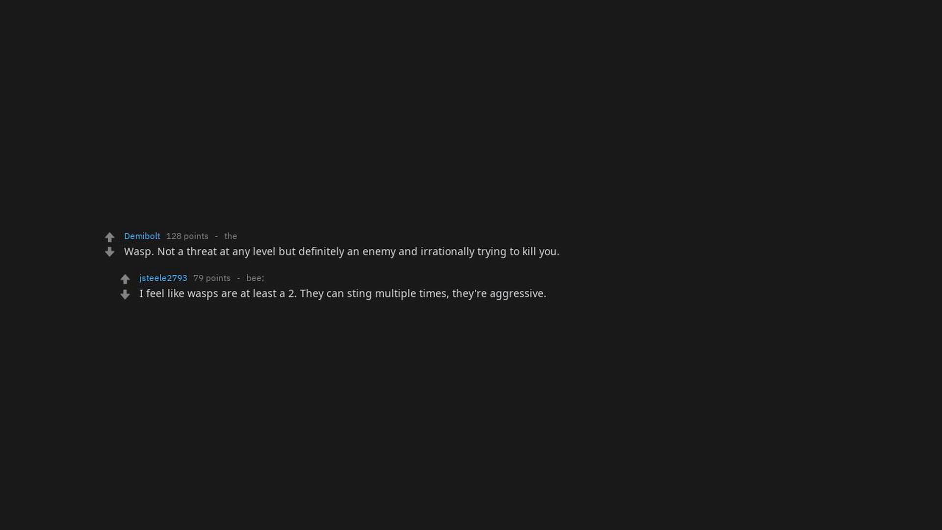
pyautogui.write('They attack in packs.')
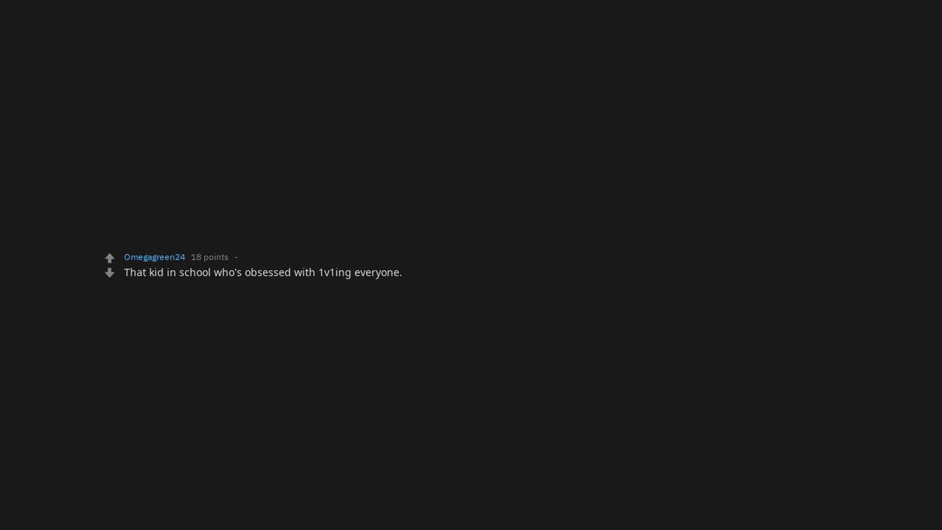
pyautogui.write("I'm pretty sure he's a glitched tutorial fight.")
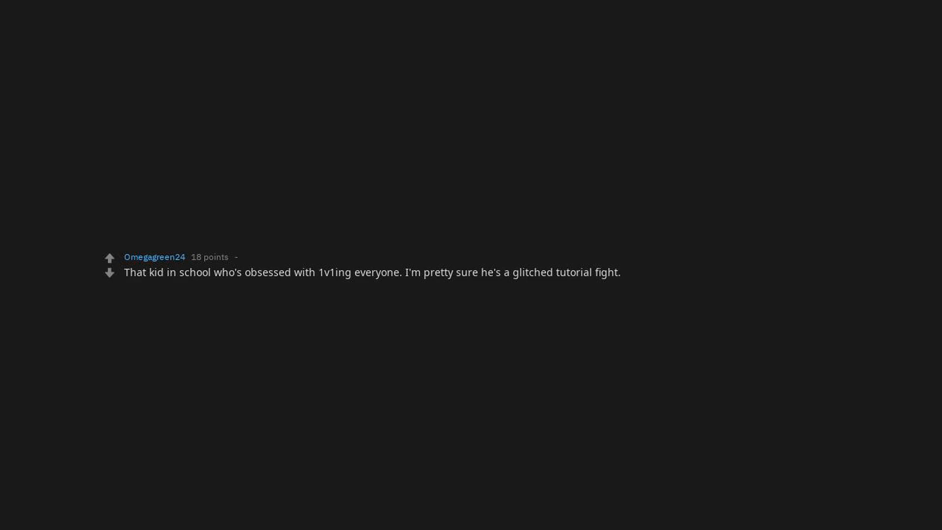